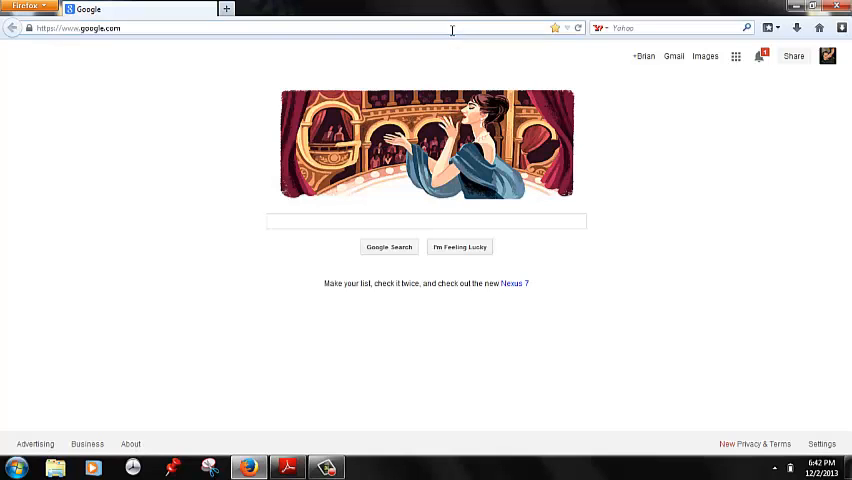
Step: Navigate Firefox to thepiratebay.sx via the address bar autocomplete suggestion
type("utc")
type("the")
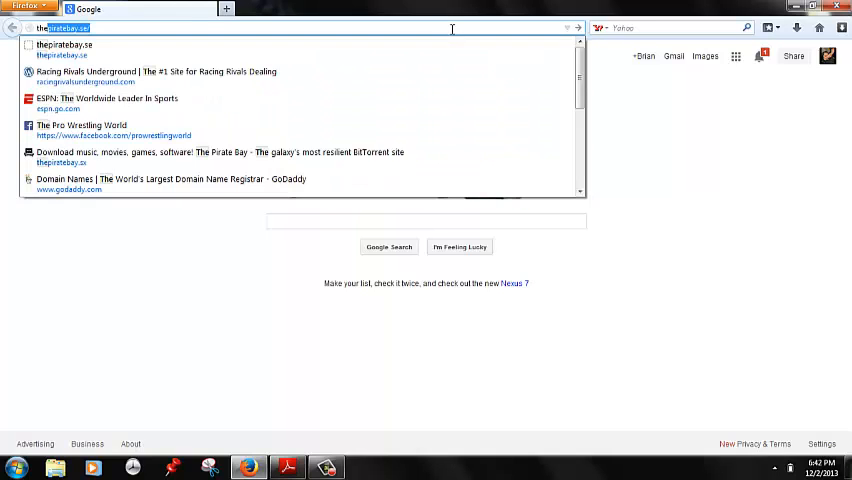
left_click(220, 156)
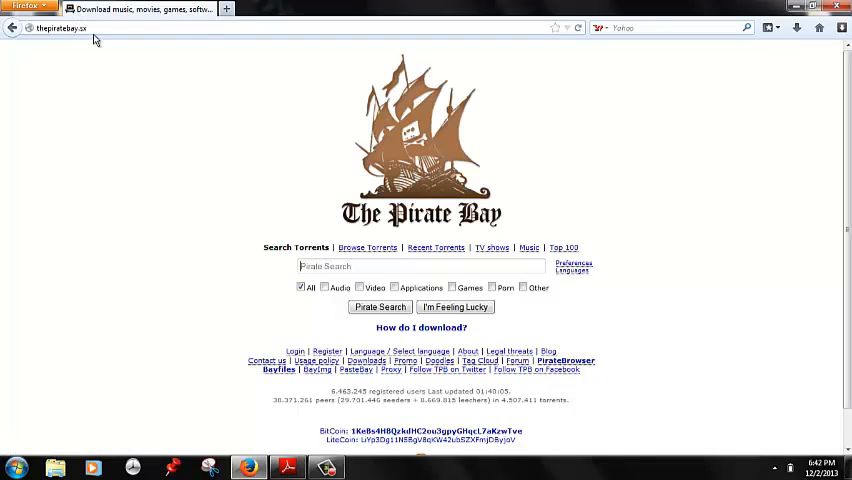
mouse_move(356, 266)
type("fast and the furious")
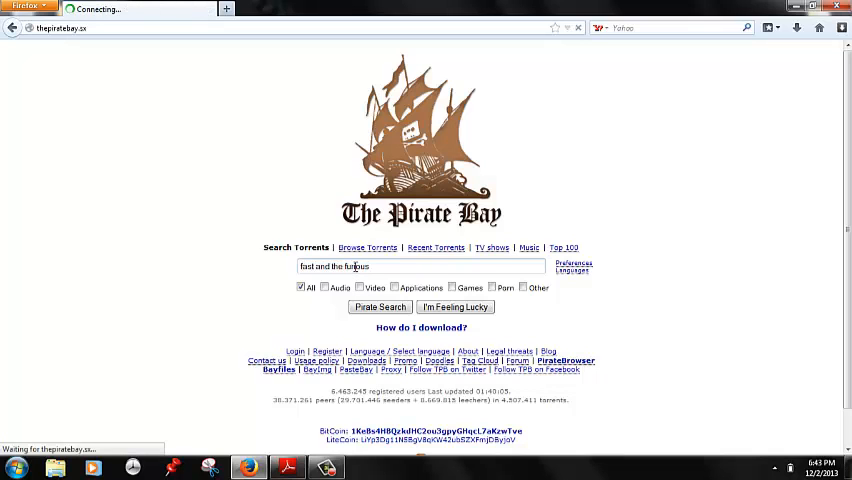
Step: Search The Pirate Bay for 'fast and the furious', listing about 241 torrents
left_click(380, 306)
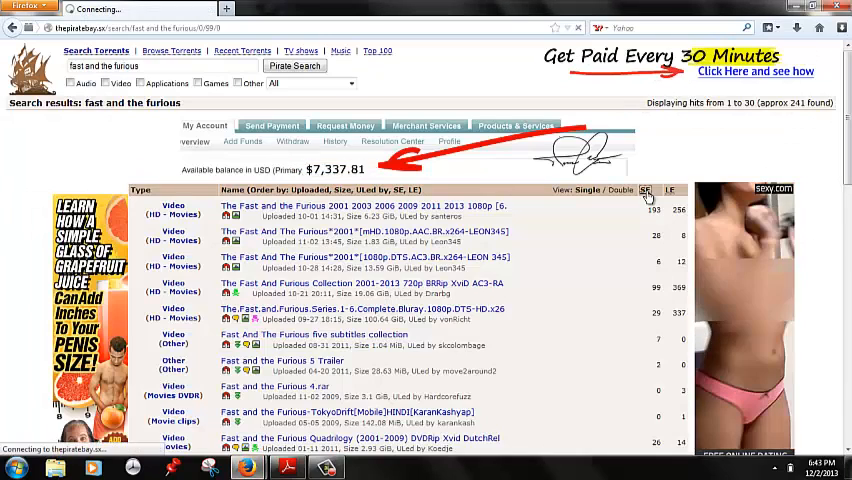
Step: Sort the results by seeders and dismiss the advertising pop-ups covering them
left_click(644, 190)
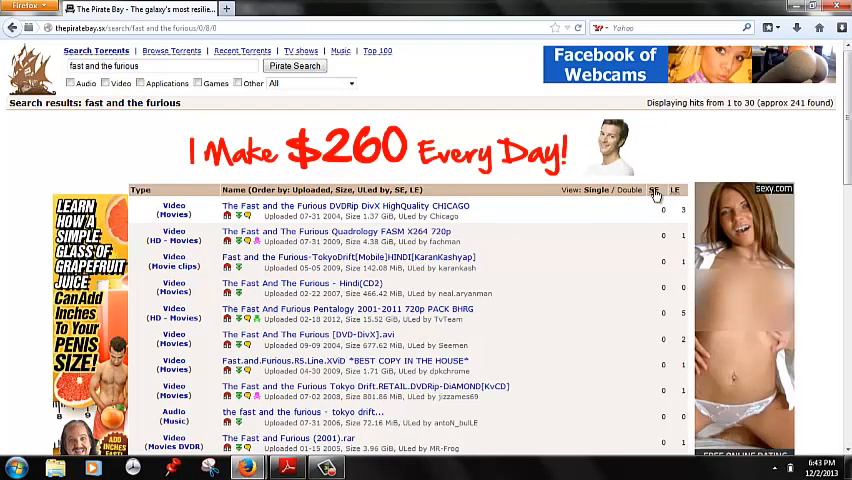
left_click(654, 190)
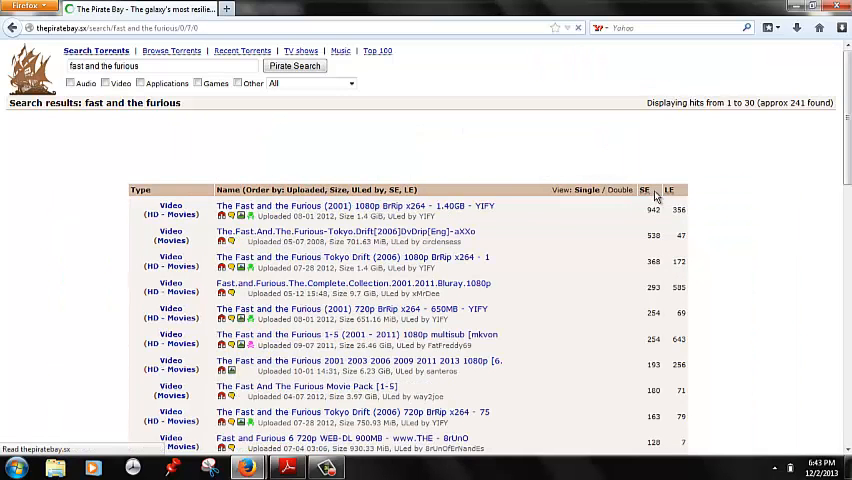
mouse_move(336, 356)
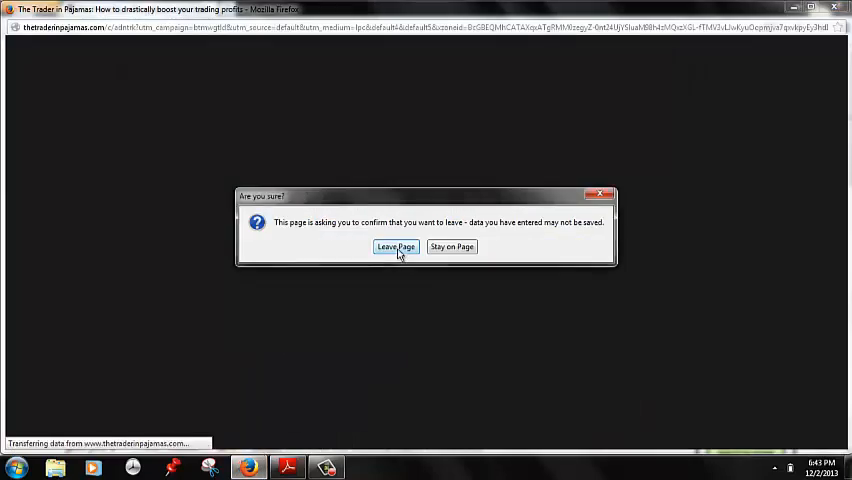
left_click(396, 246)
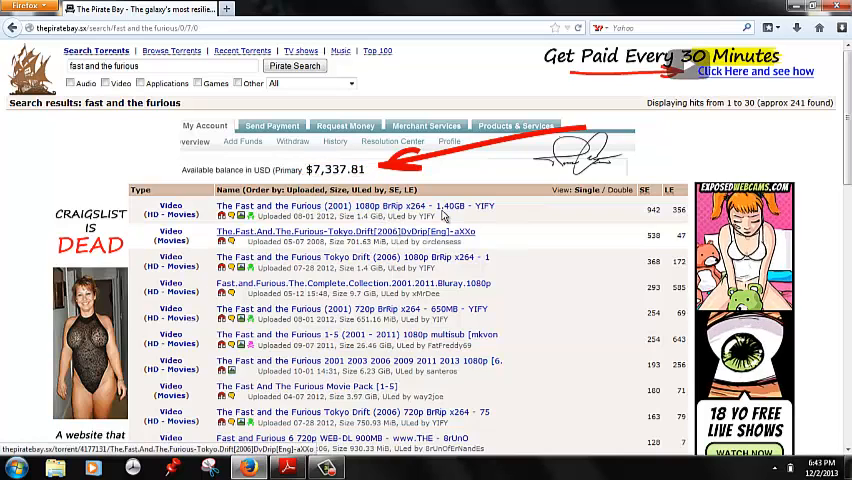
Step: Go to The Fast and the Furious (2001) 1080p BrRip x264 YIFY torrent page
left_click(352, 206)
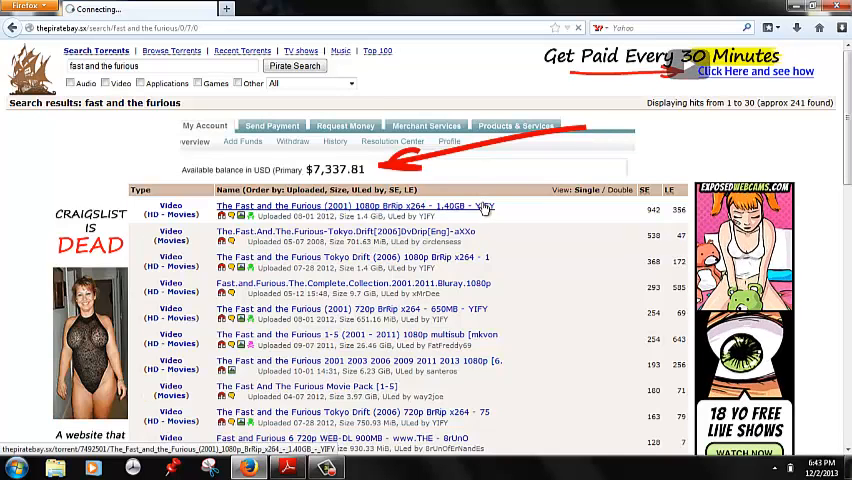
left_click(350, 204)
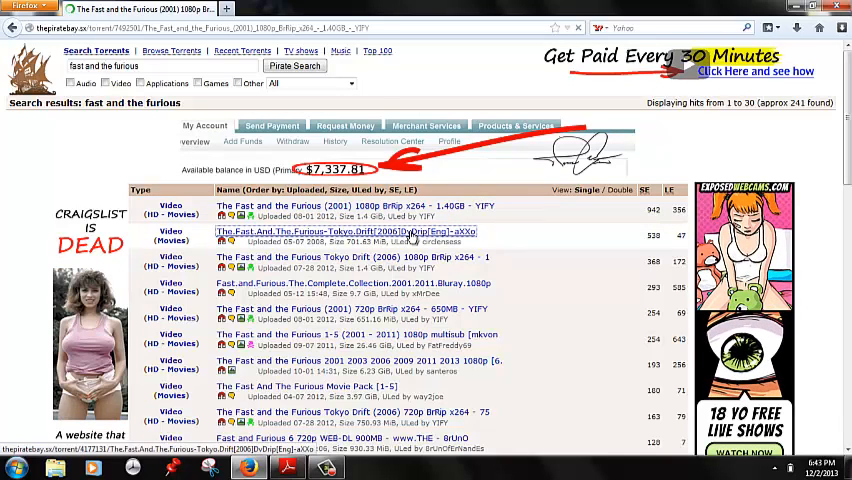
Step: Send the torrent's magnet link to uTorrent and decline the downgrade prompt
left_click(356, 204)
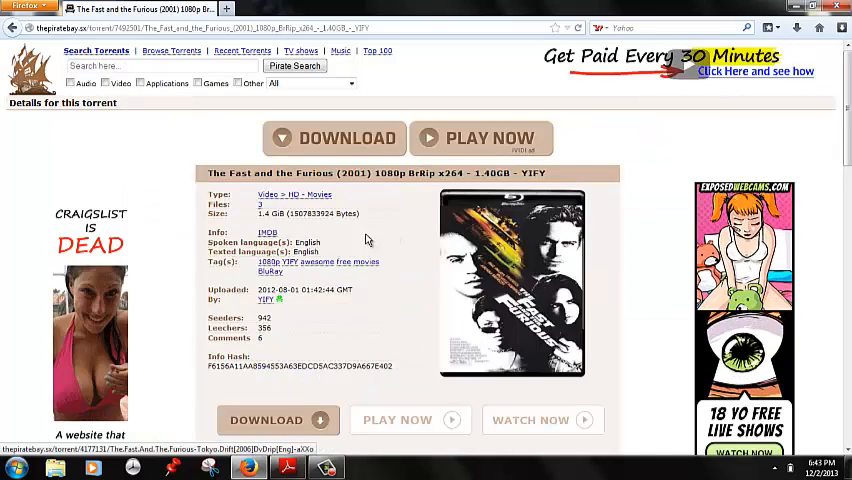
scroll("down", 3)
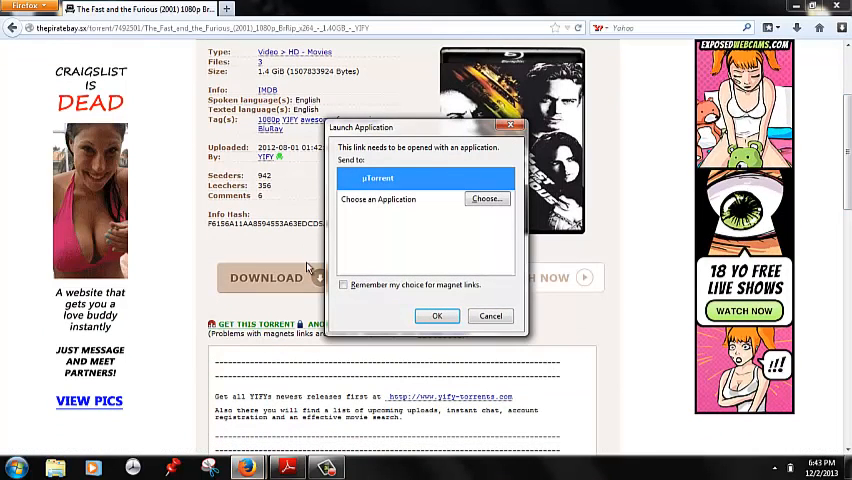
mouse_move(424, 312)
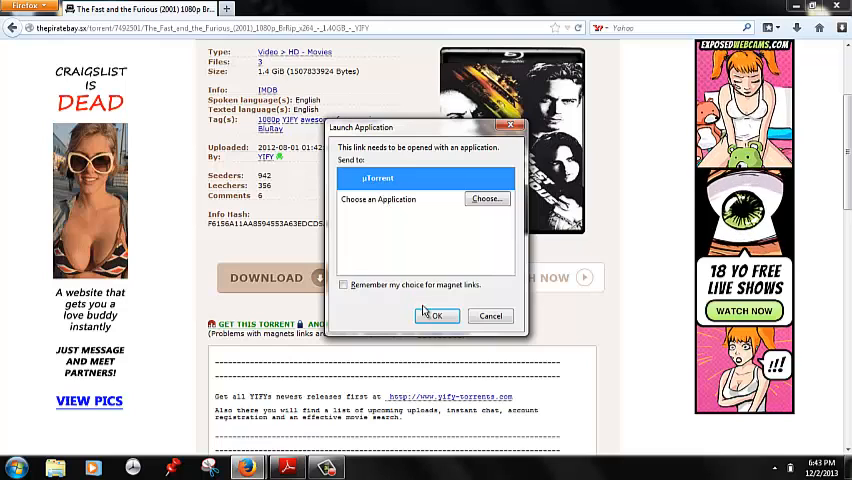
left_click(436, 316)
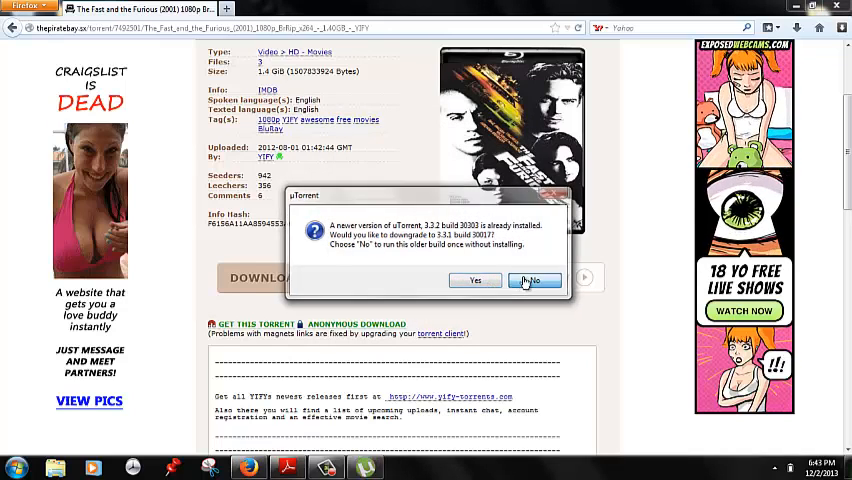
left_click(534, 280)
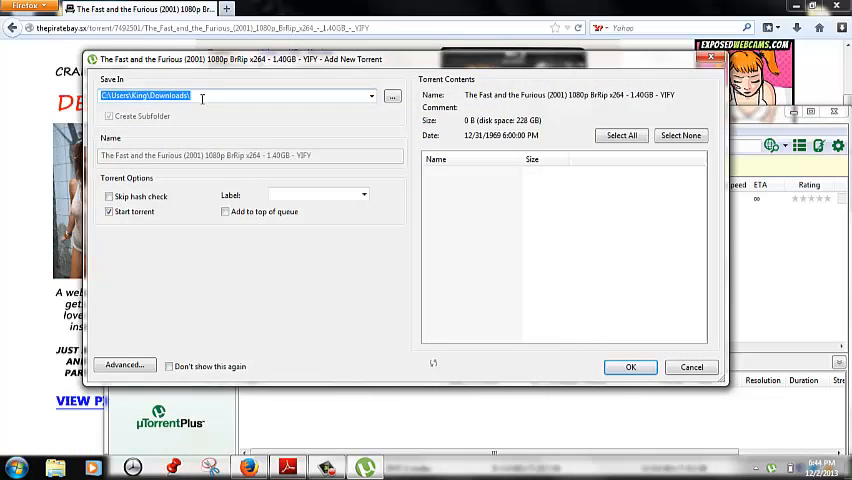
left_click(630, 368)
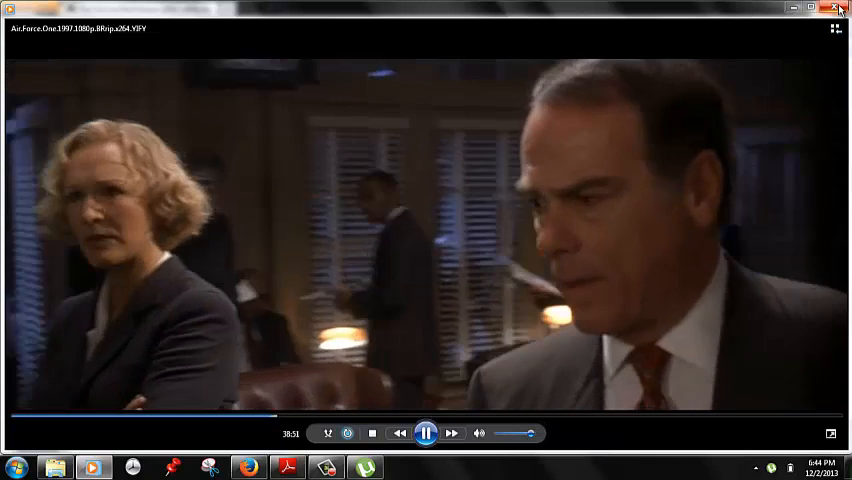
Step: Close Windows Media Player to return to the Air Force One (1997) download folder
left_click(840, 8)
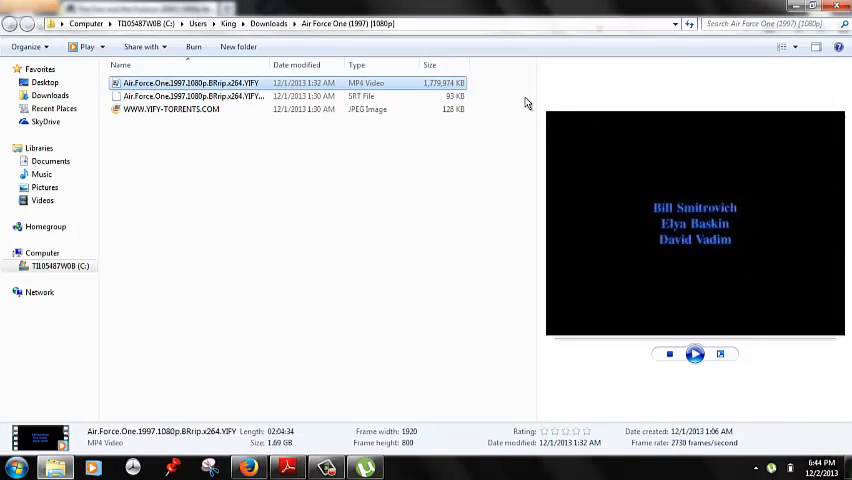